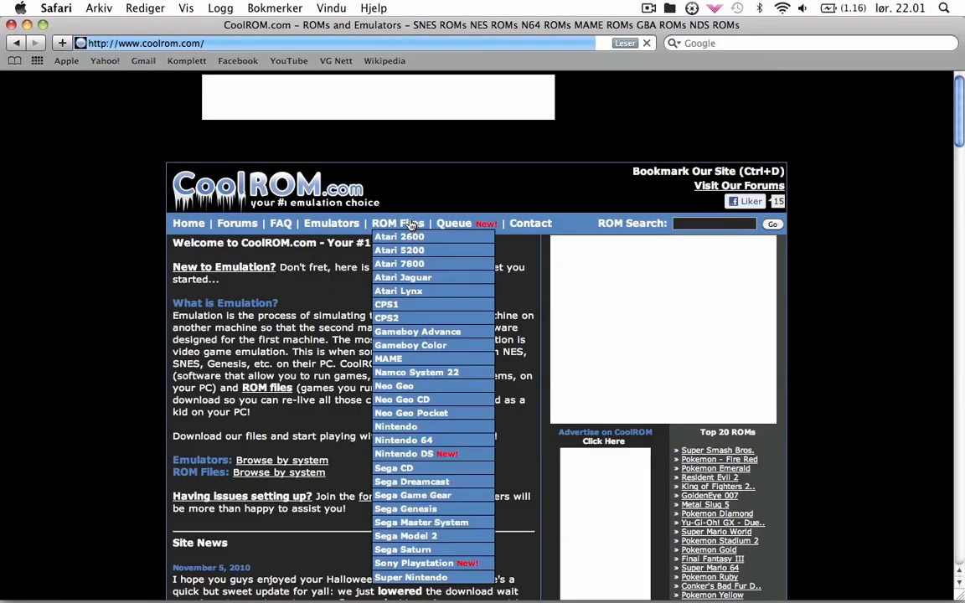
mouse_move(410, 332)
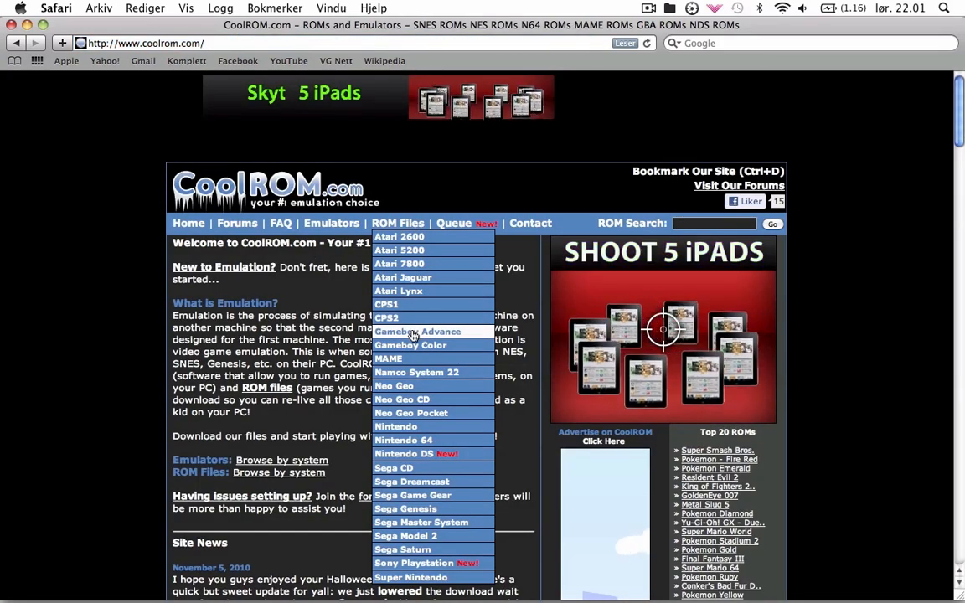
Step: From the Game Boy Advance Top ROMs list, open the Pokemon - Fire Red ROM page
left_click(412, 331)
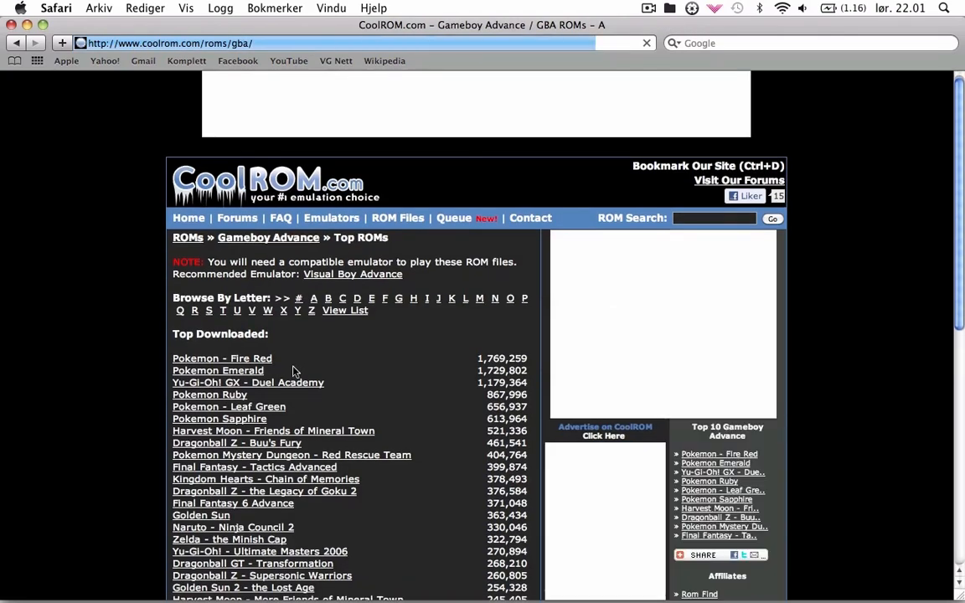
scroll("down", 3)
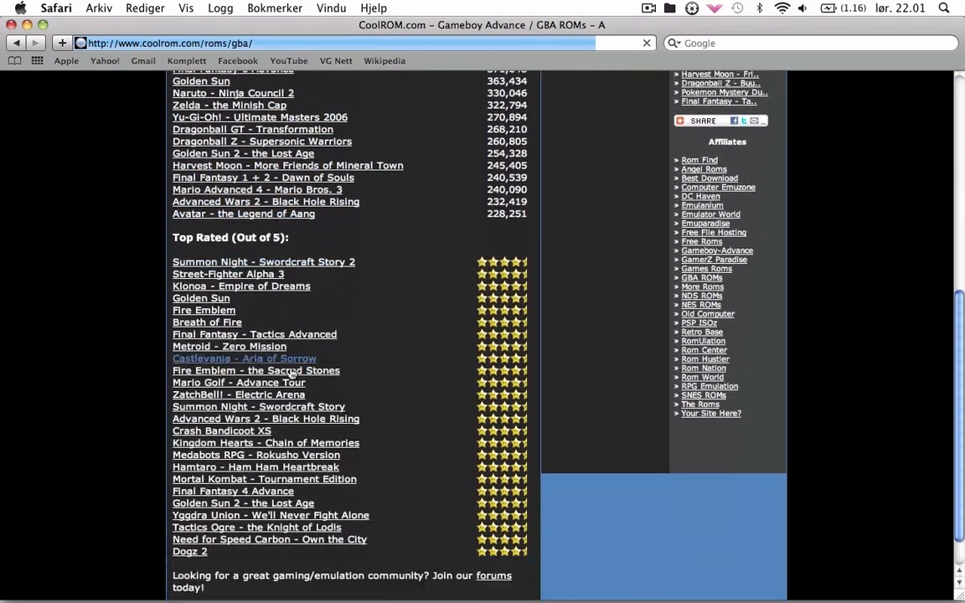
scroll("up", 3)
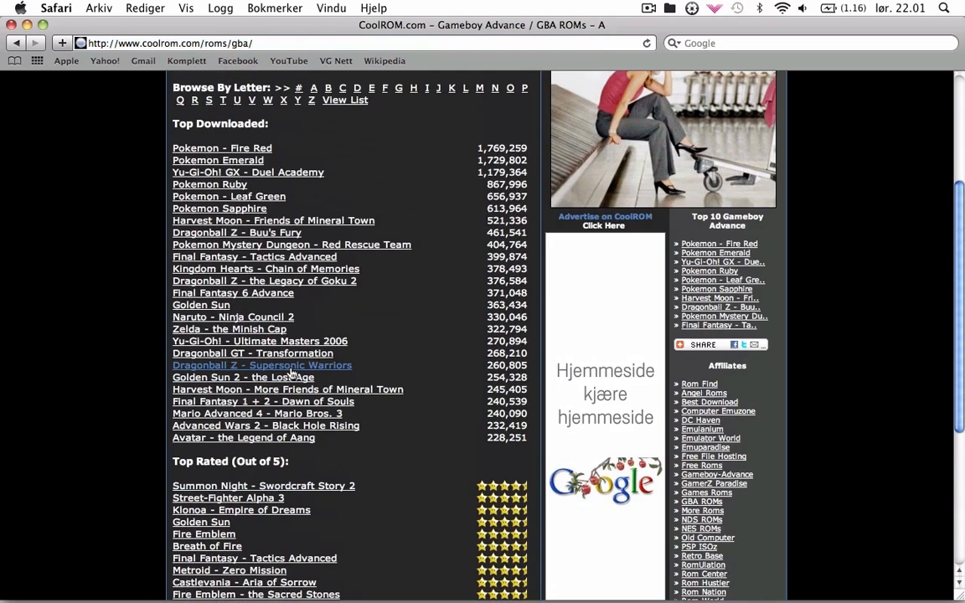
scroll("up", 3)
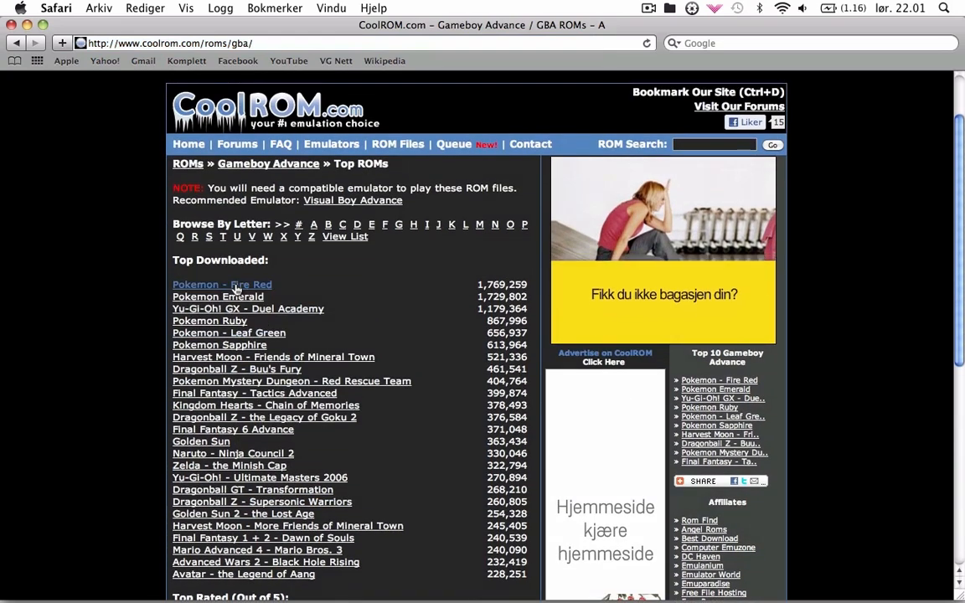
left_click(221, 285)
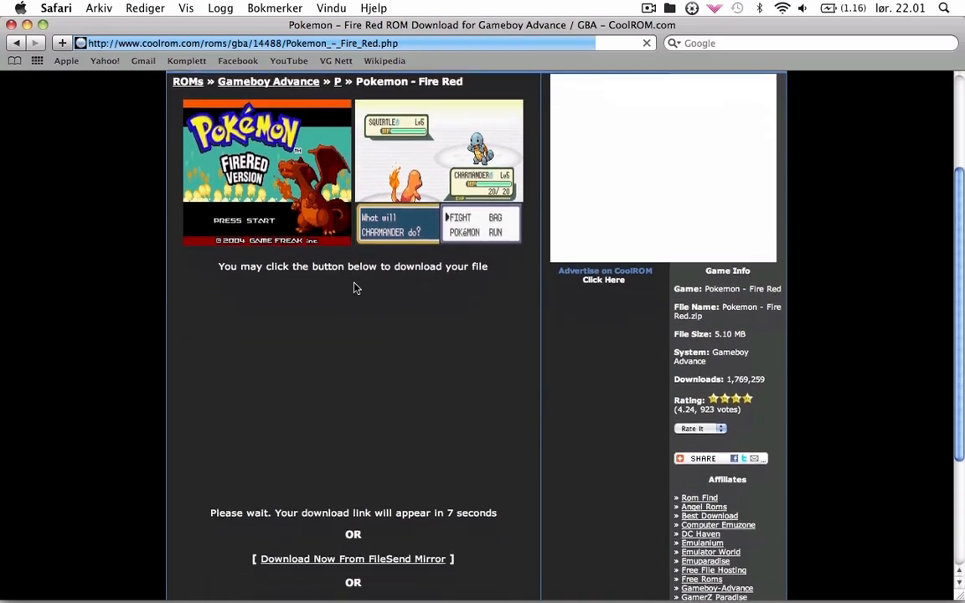
Step: Scroll the Fire Red page until the Download Your File link becomes available
scroll("down", 3)
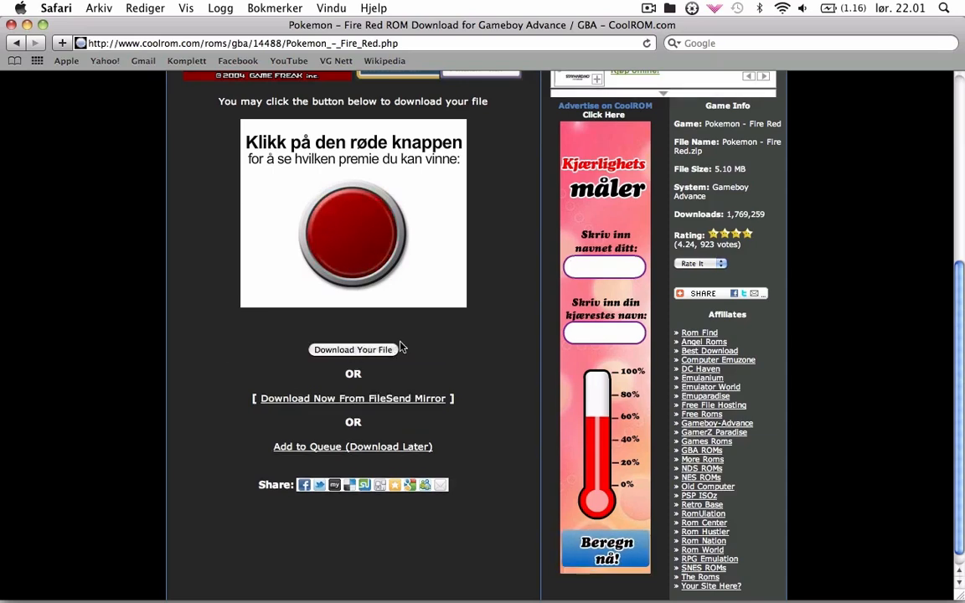
scroll("up", 3)
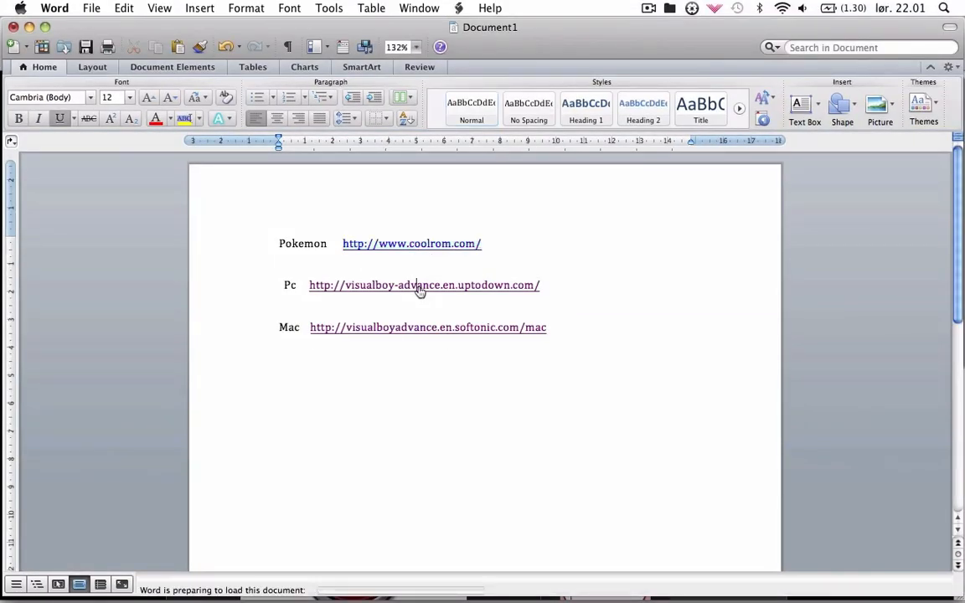
Step: Follow the visualboy-advance.en.uptodown.com link beside Pc to the Visual Boy Advance 1.7.2 page
left_click(424, 285)
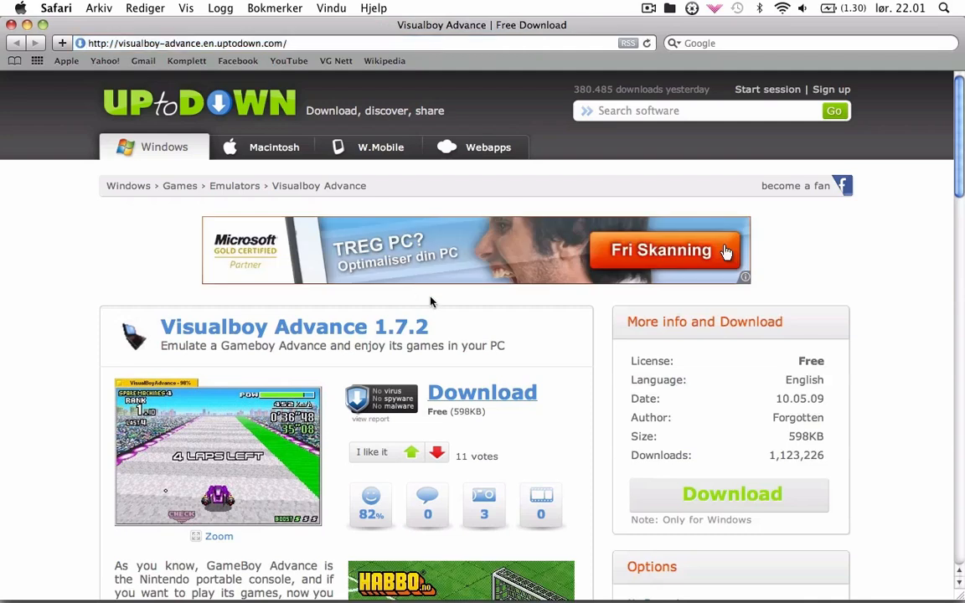
mouse_move(523, 345)
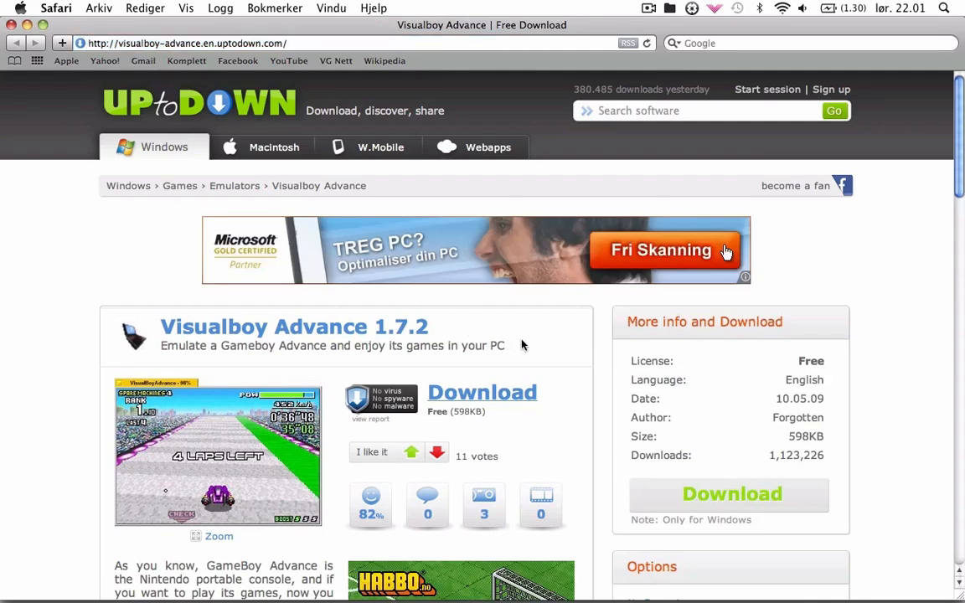
mouse_move(496, 325)
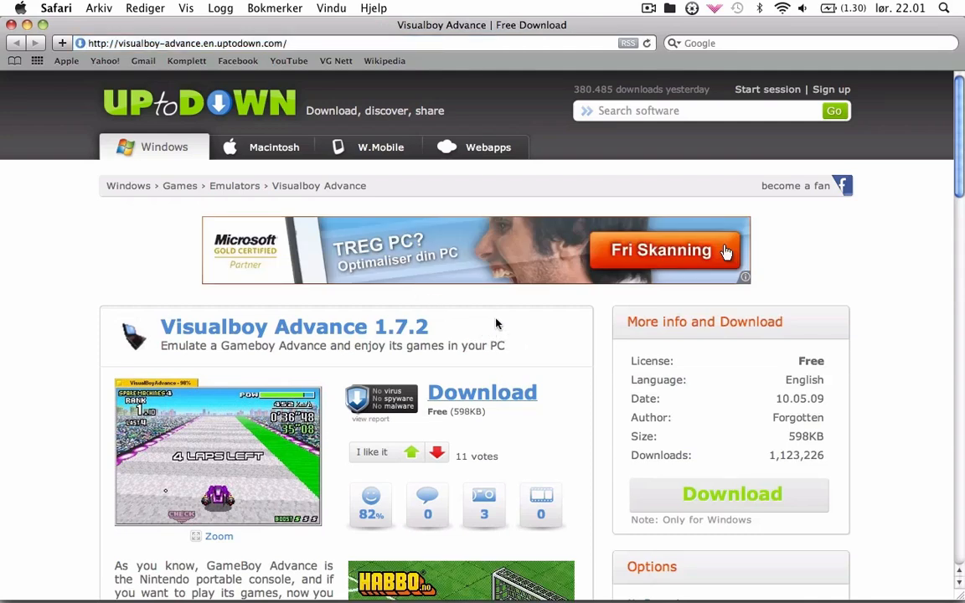
mouse_move(484, 325)
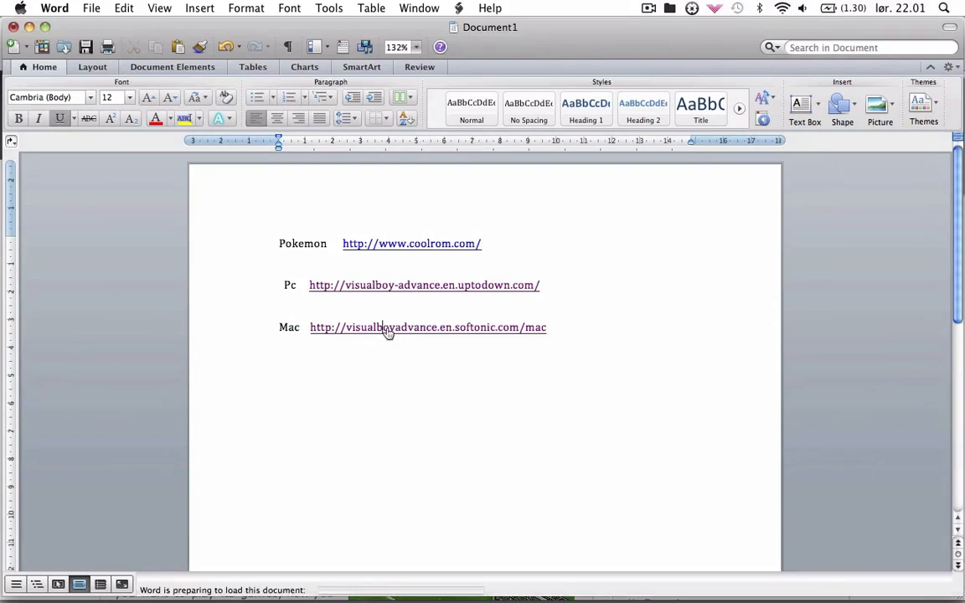
mouse_move(476, 338)
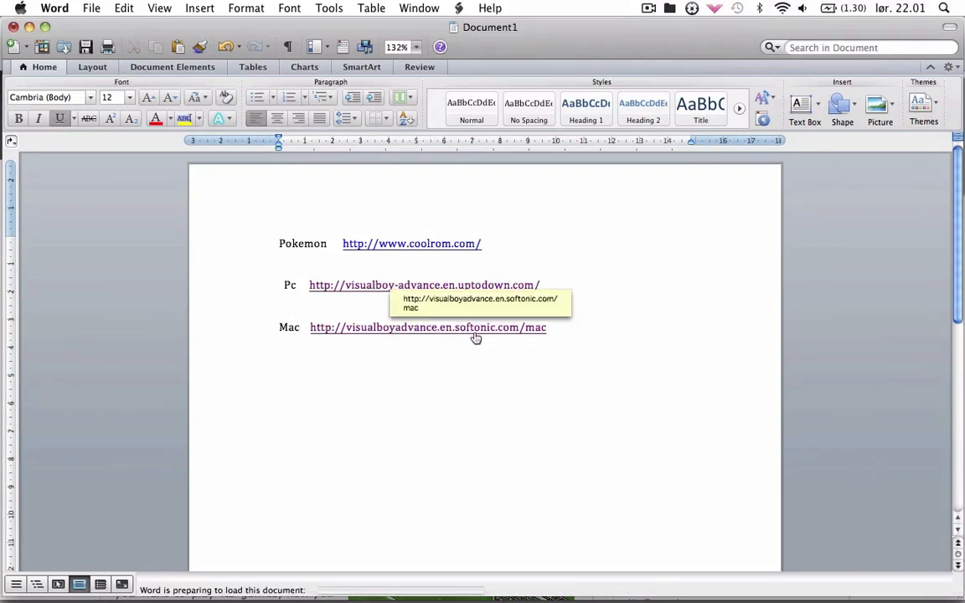
mouse_move(511, 332)
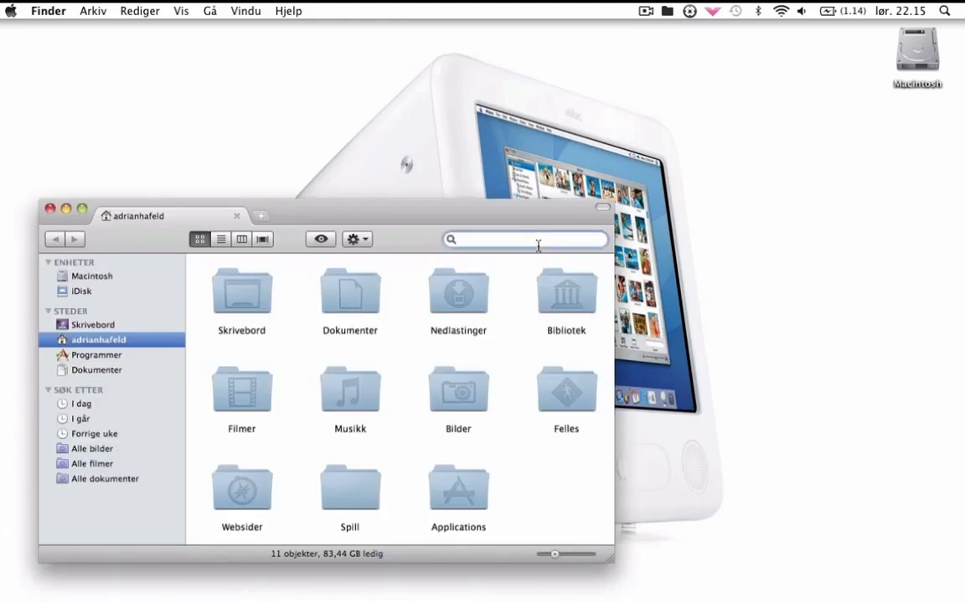
Step: Search Finder for 'visual boy advance' and locate the VisualBoyAdvance app
type("visual boy advance")
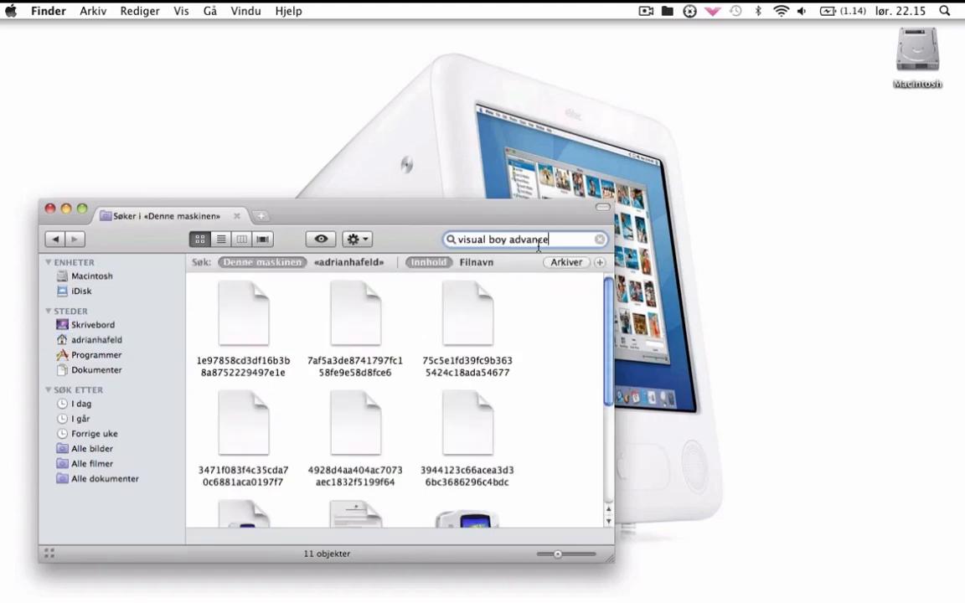
scroll("down", 3)
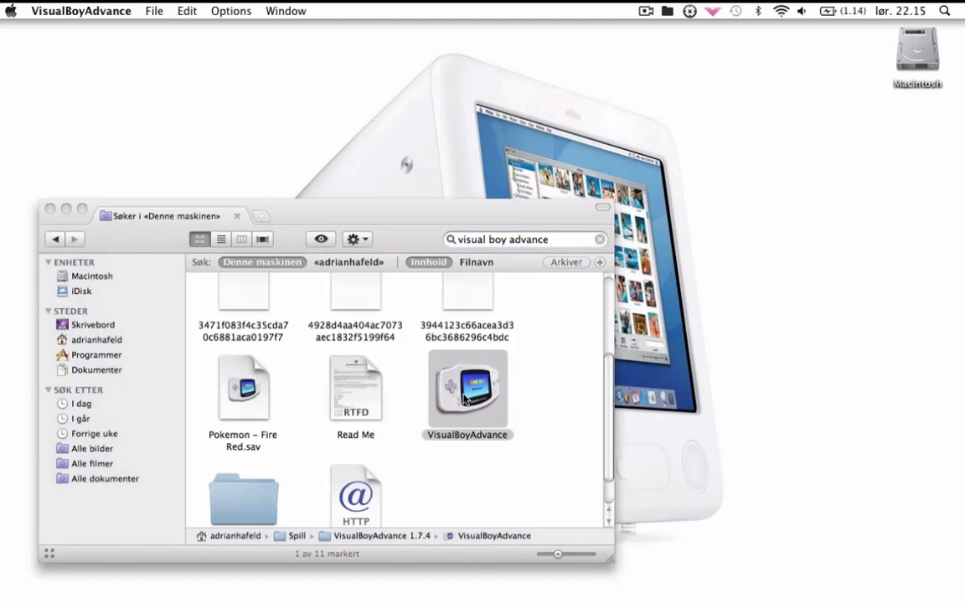
mouse_move(154, 10)
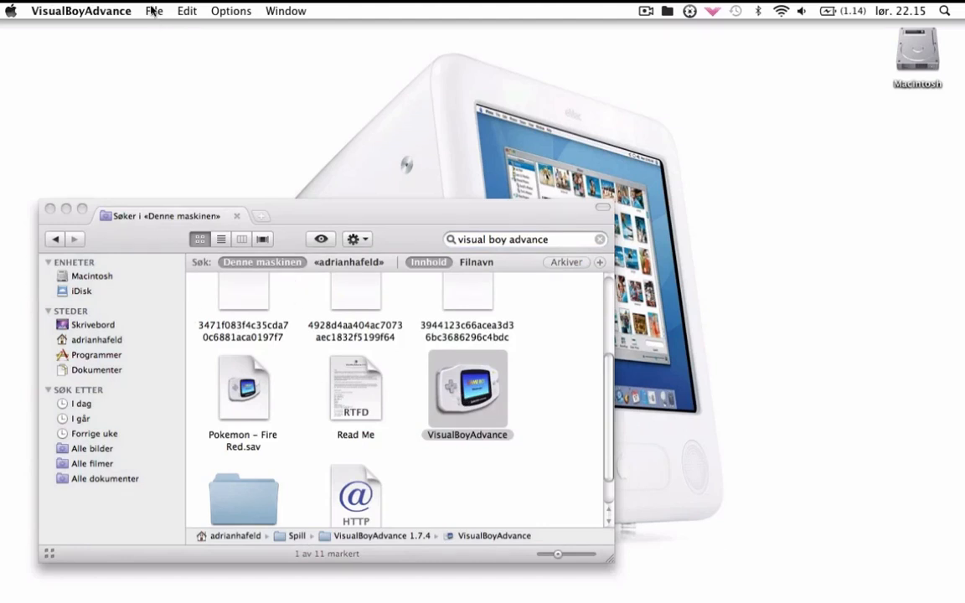
Step: Via File > Open Rom, search 'pokemon fire red gba' and load Pokemon - Fire Red.GBA
left_click(154, 10)
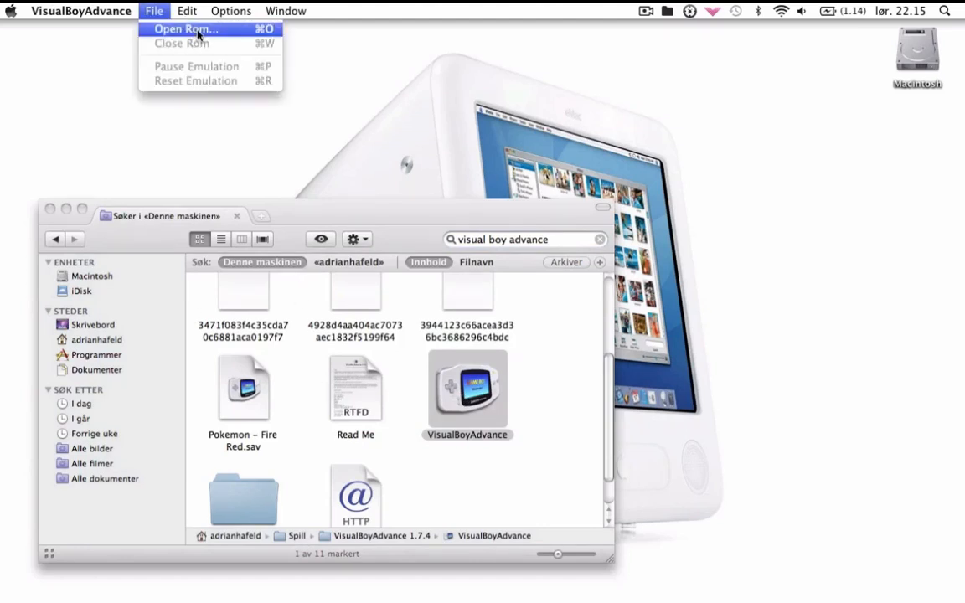
left_click(184, 30)
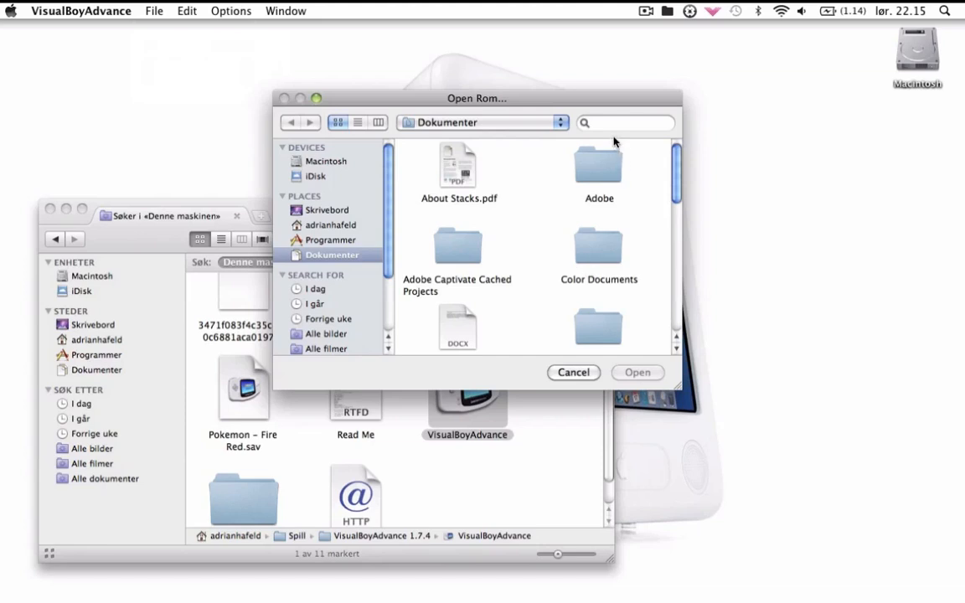
type("po")
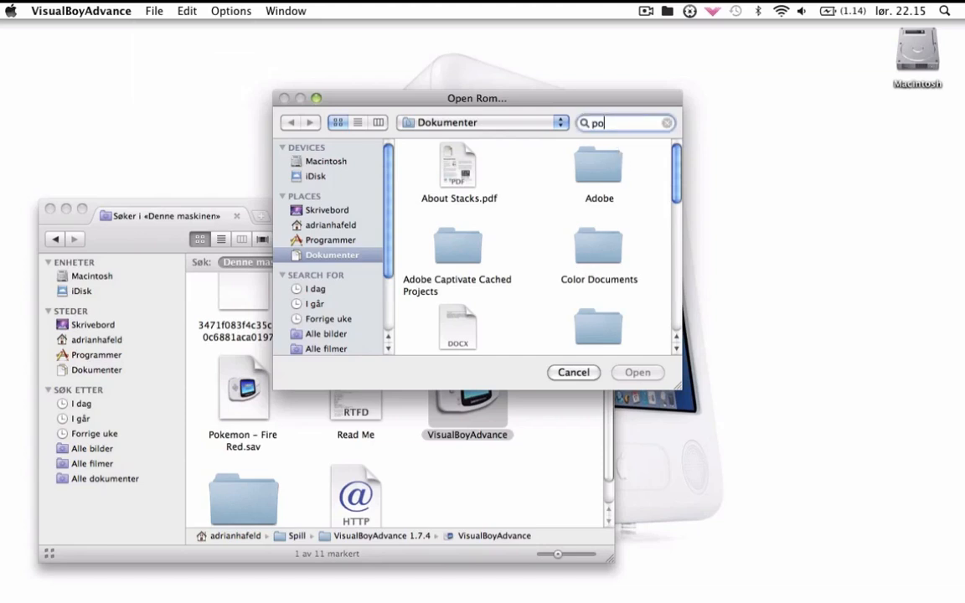
type("kemon")
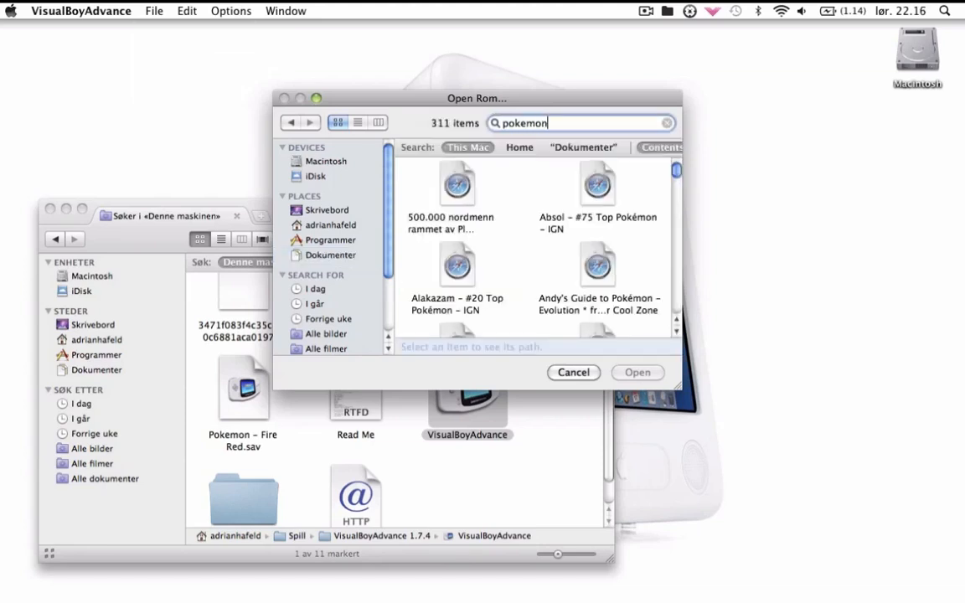
type("fire red")
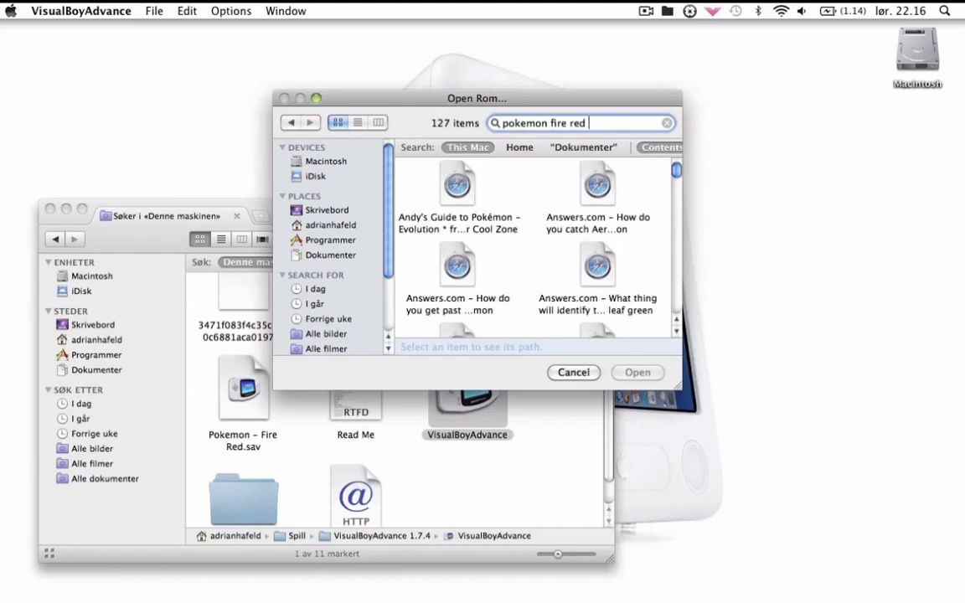
type("gba")
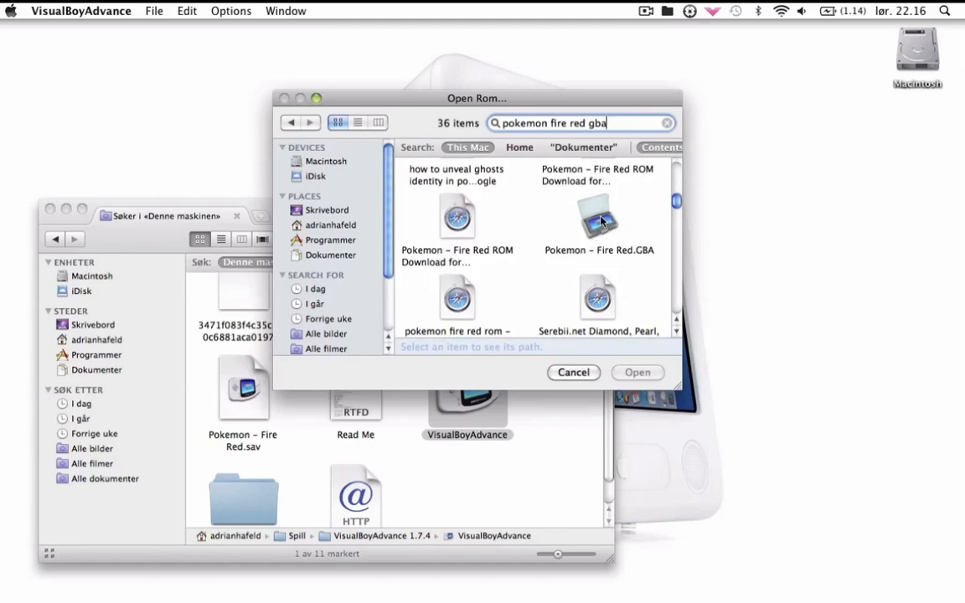
left_click(573, 372)
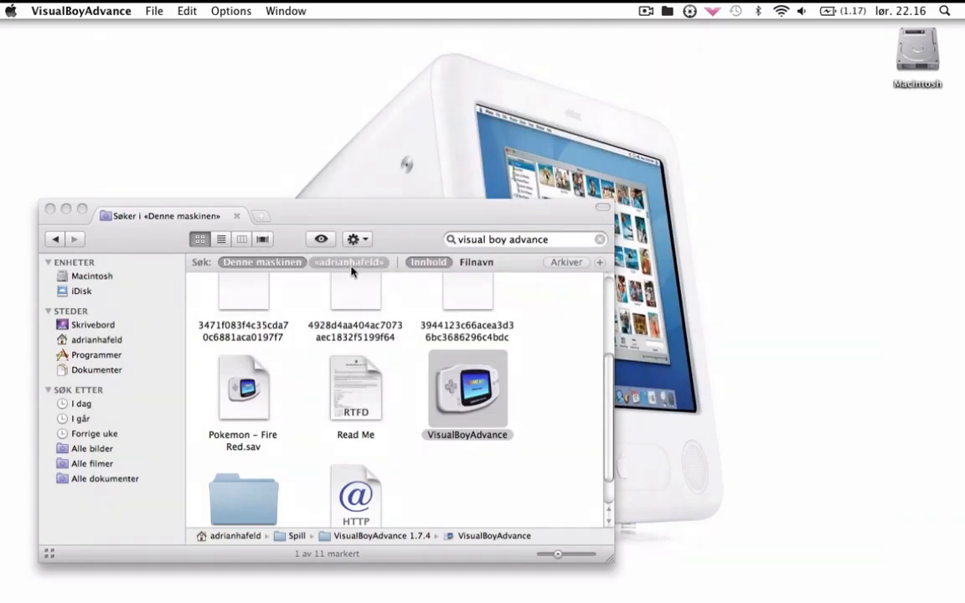
Step: Start the game and walk the character right along the town's shoreline
double_click(467, 388)
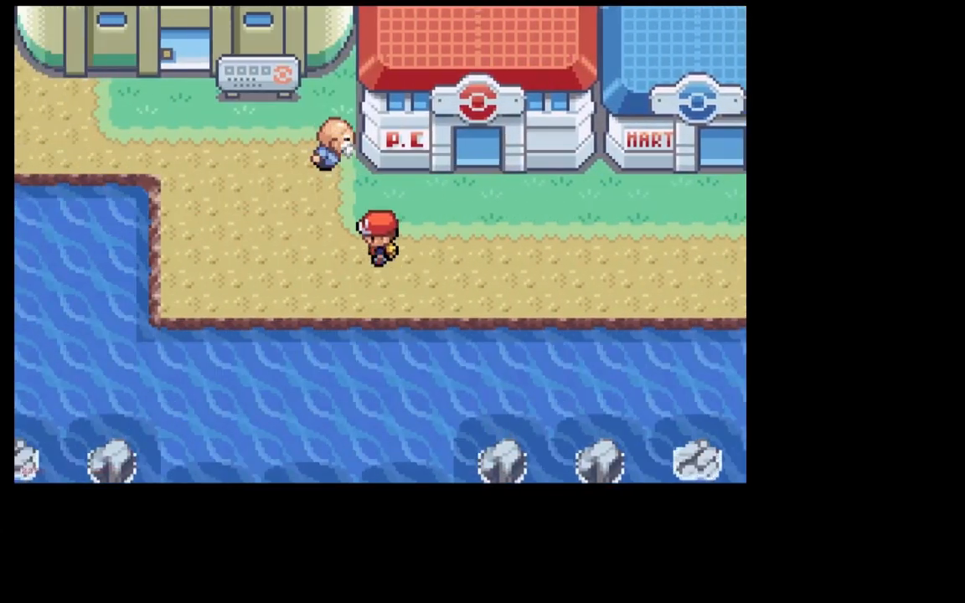
key("Right")
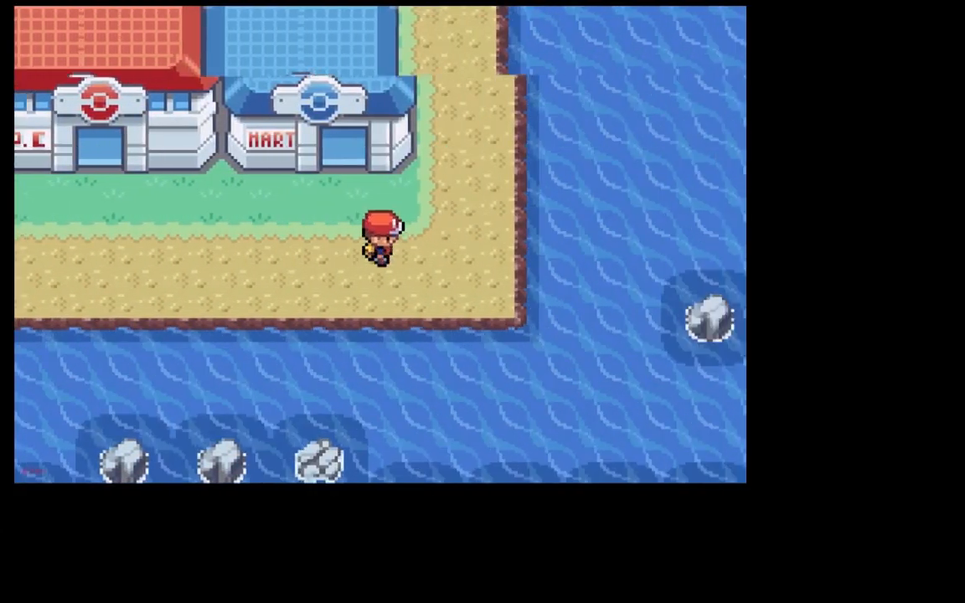